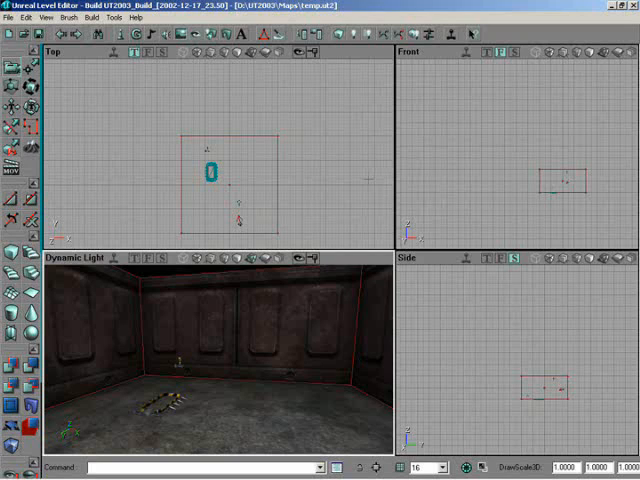
pyautogui.moveTo(364, 420)
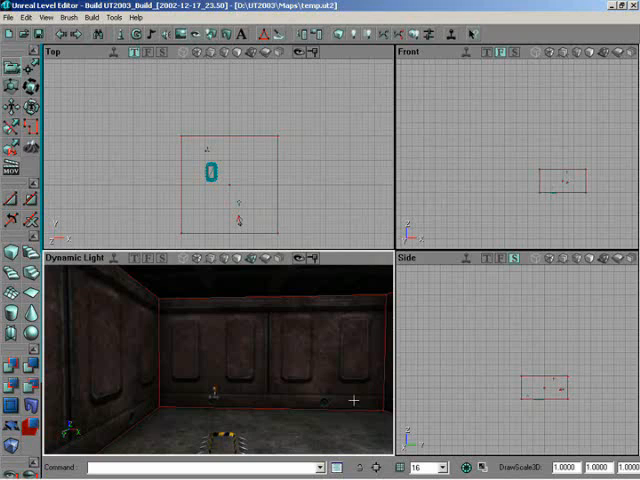
pyautogui.moveTo(324, 200)
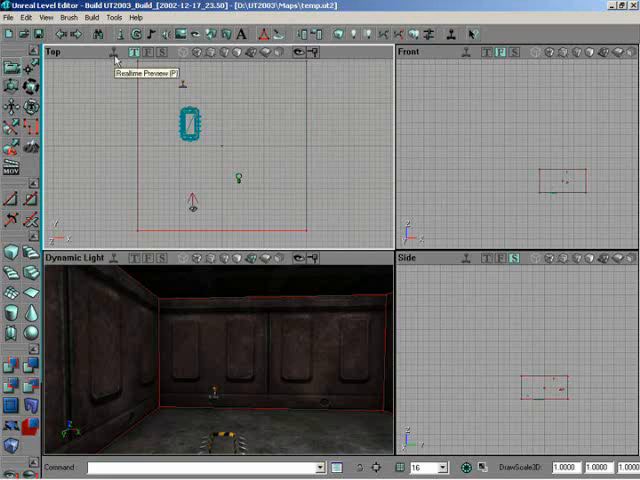
pyautogui.moveTo(118, 84)
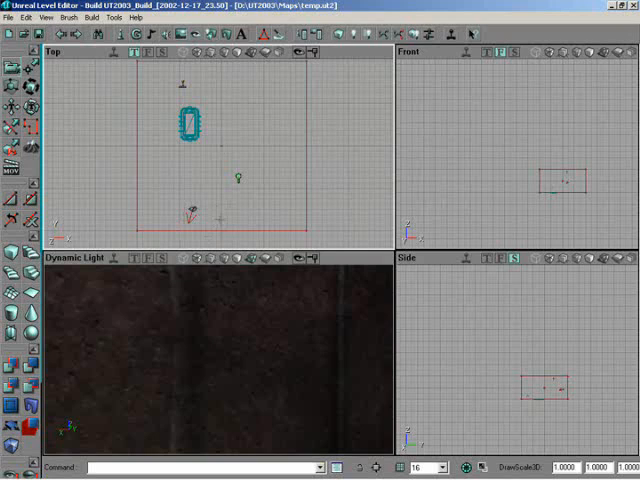
pyautogui.moveTo(164, 320)
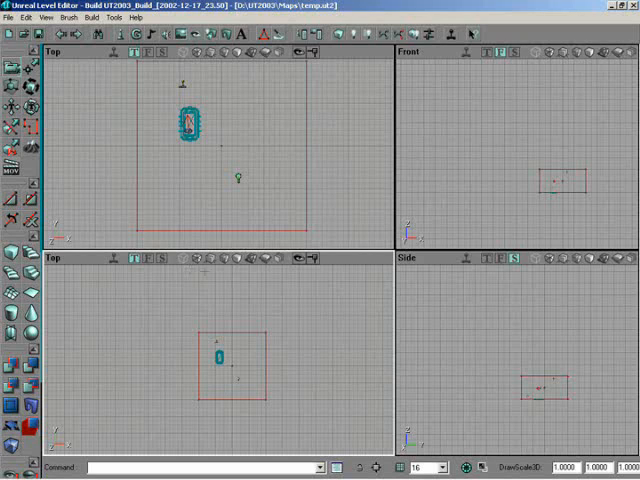
pyautogui.moveTo(184, 258)
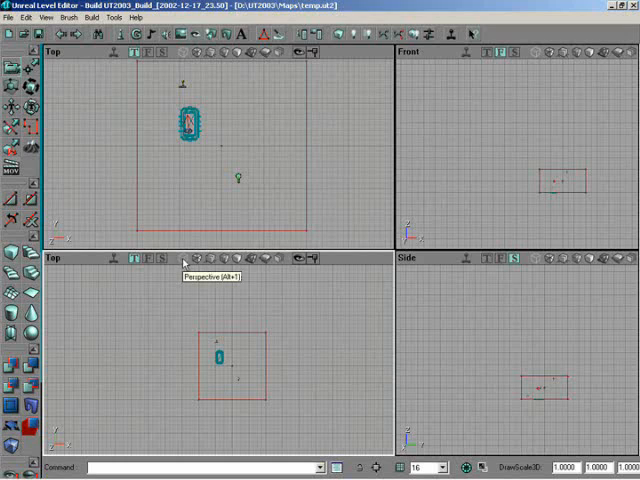
# Switch the lower-left viewport to a wireframe perspective 3D view of the room.
pyautogui.click(180, 256)
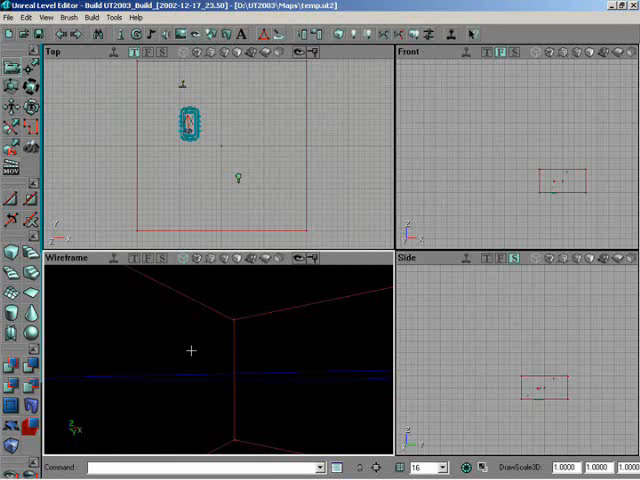
pyautogui.moveTo(156, 362)
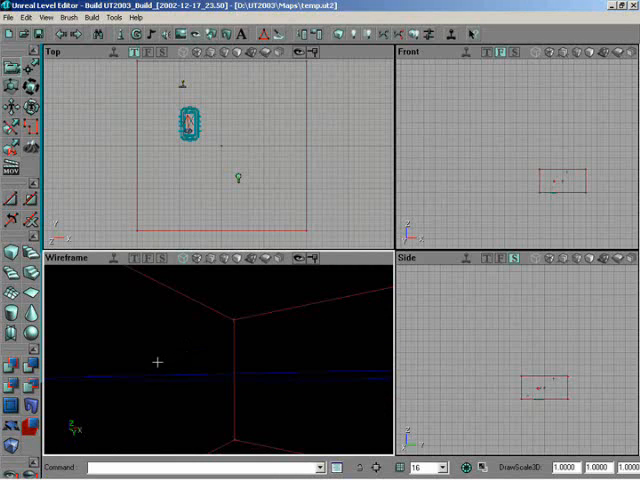